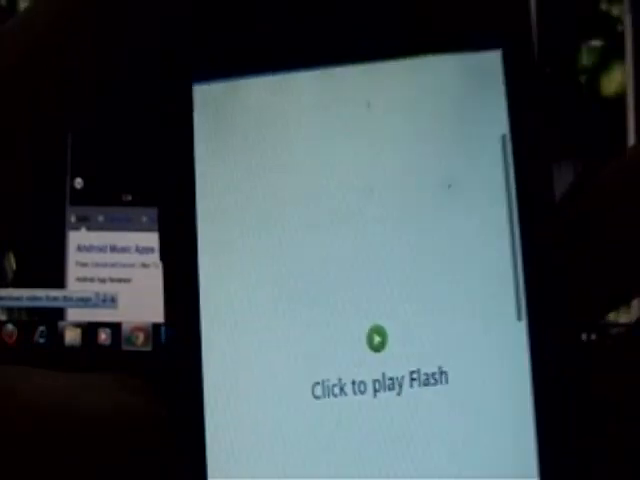
- Start the embedded Megavideo Flash clip so the football footage plays on the page
click(374, 340)
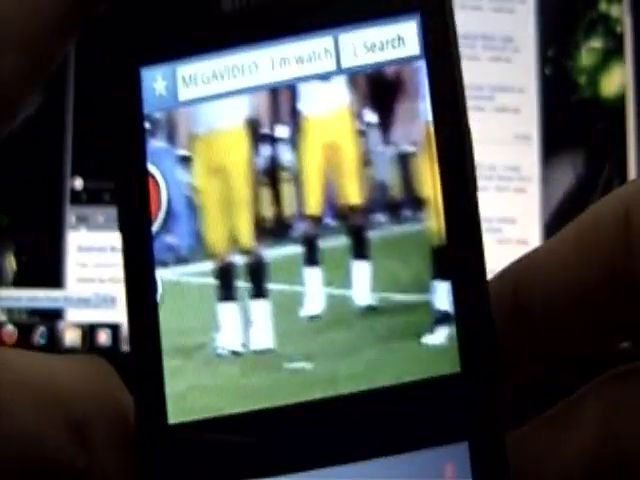